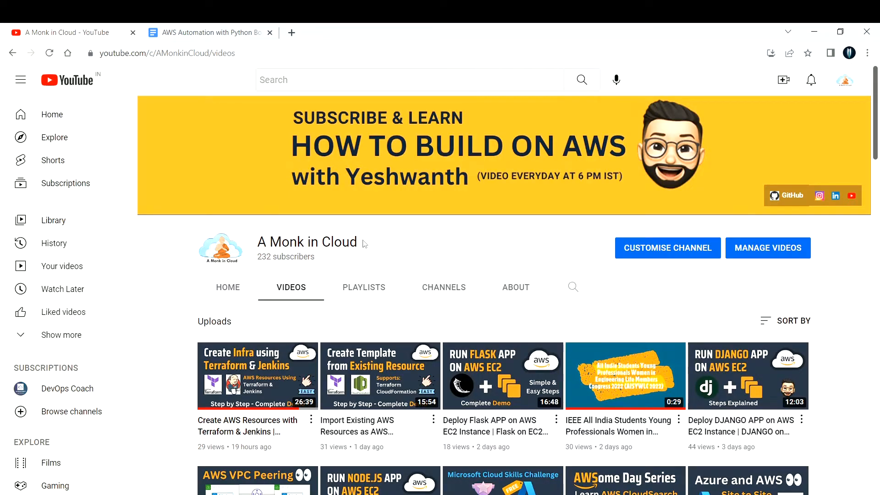
# Step: Switch from the YouTube videos page to the AWS Automation with Python Boto3 course document
pyautogui.click(206, 32)
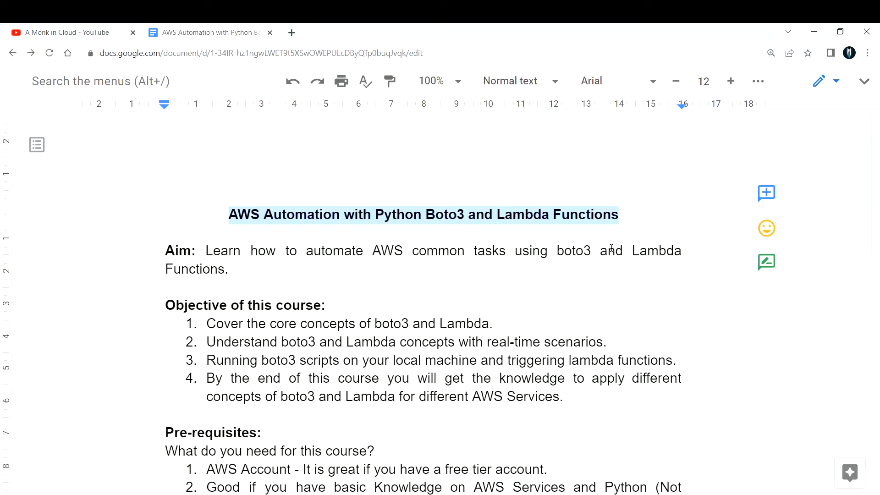
pyautogui.click(231, 269)
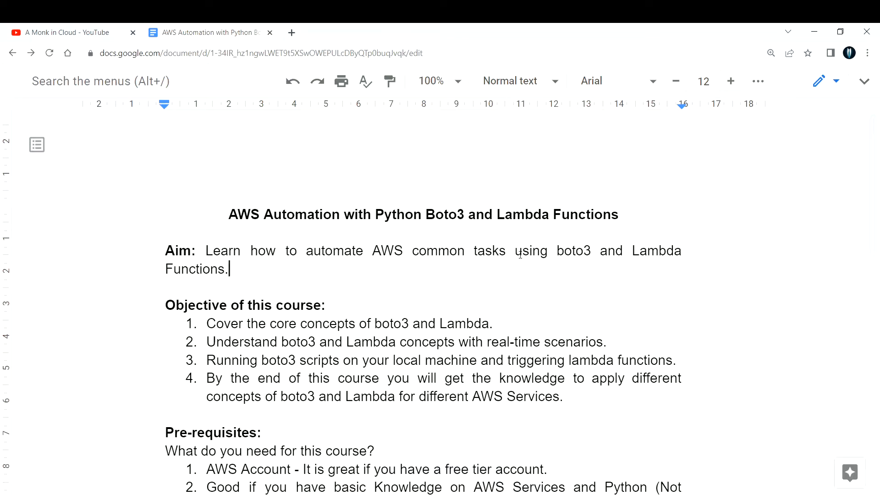
pyautogui.moveTo(498, 257)
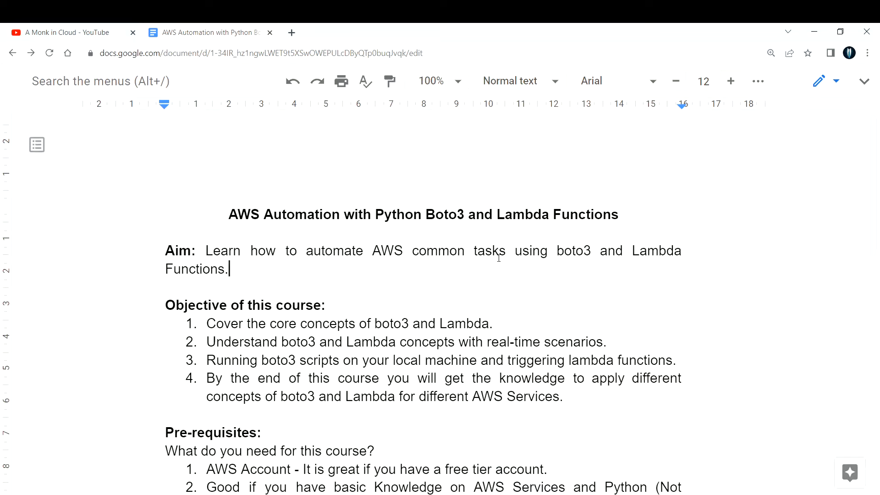
pyautogui.moveTo(326, 292)
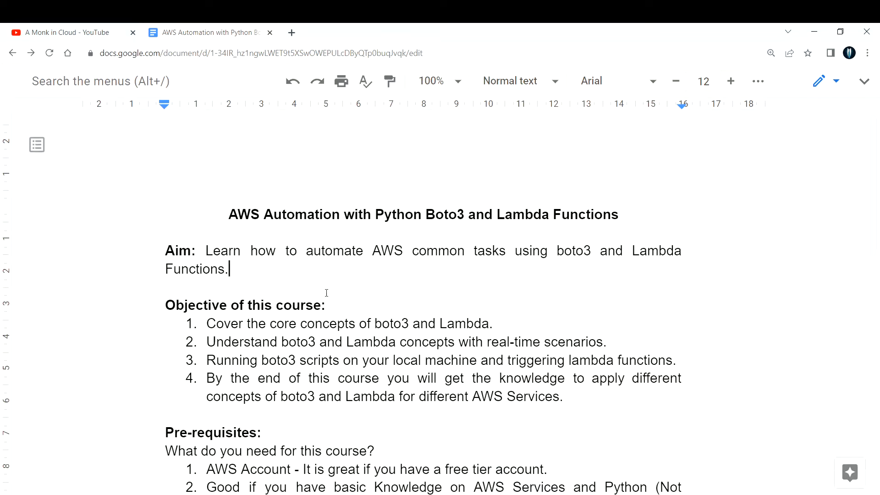
pyautogui.scroll(-3)
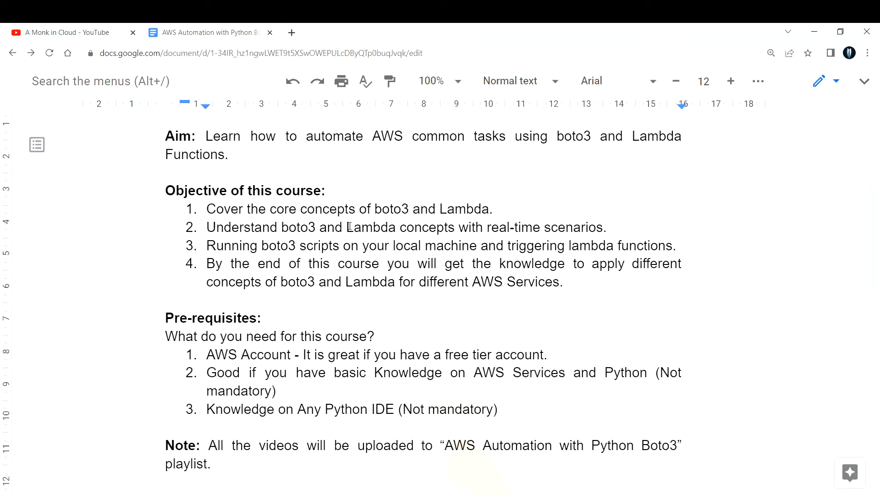
pyautogui.scroll(-3)
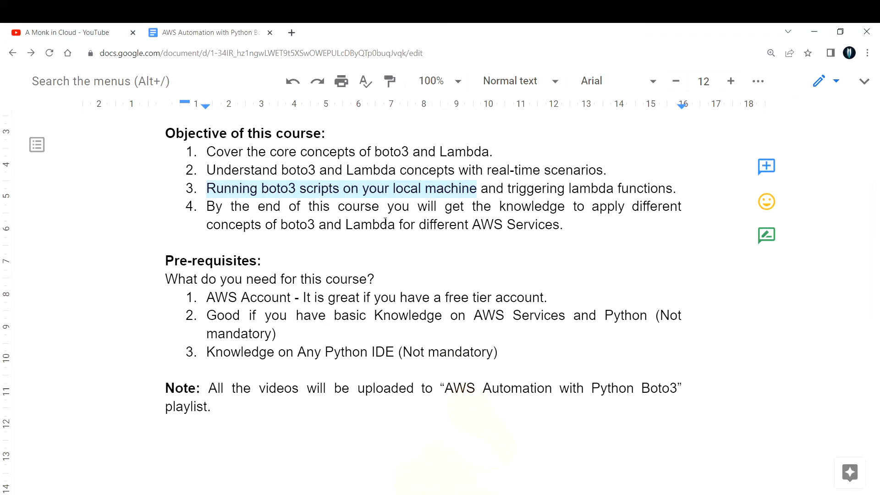
pyautogui.click(400, 216)
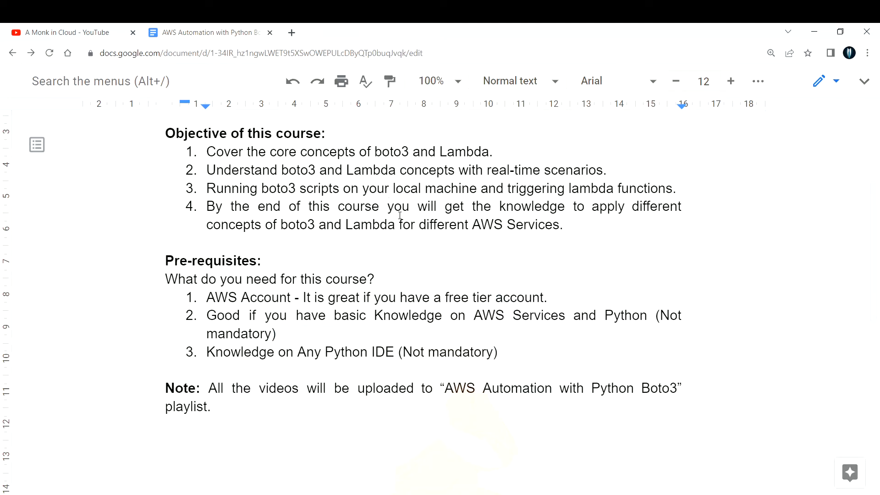
pyautogui.scroll(-3)
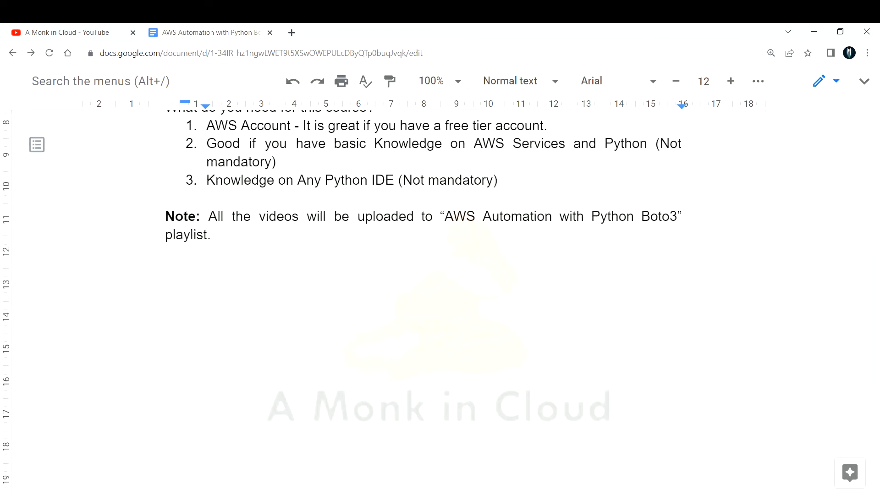
pyautogui.scroll(3)
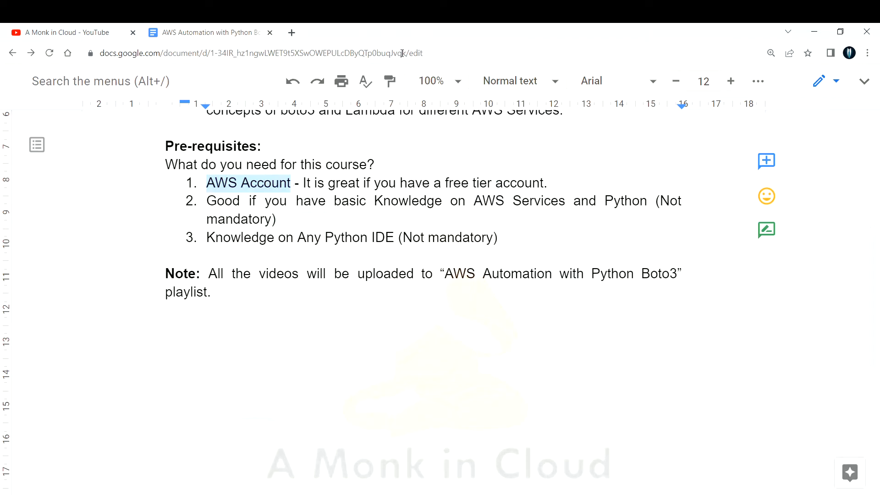
# Step: Show the aws.amazon.com/console landing page in a new browser tab
pyautogui.click(290, 32)
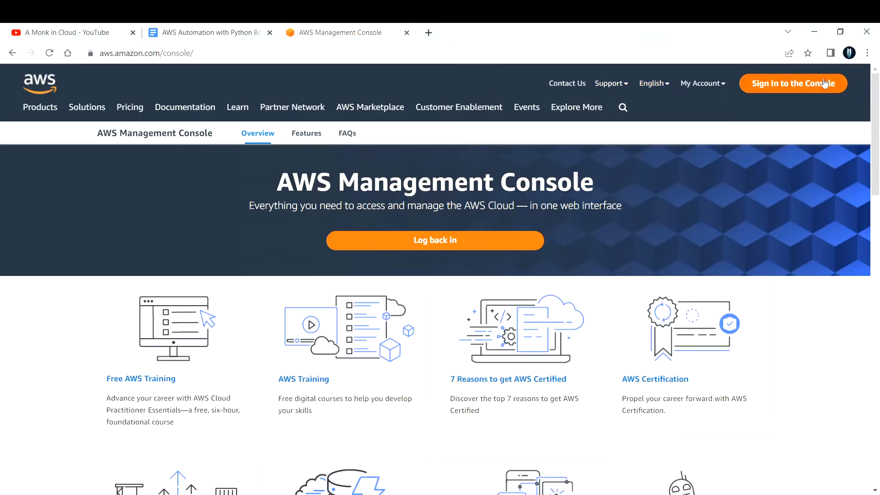
pyautogui.moveTo(615, 230)
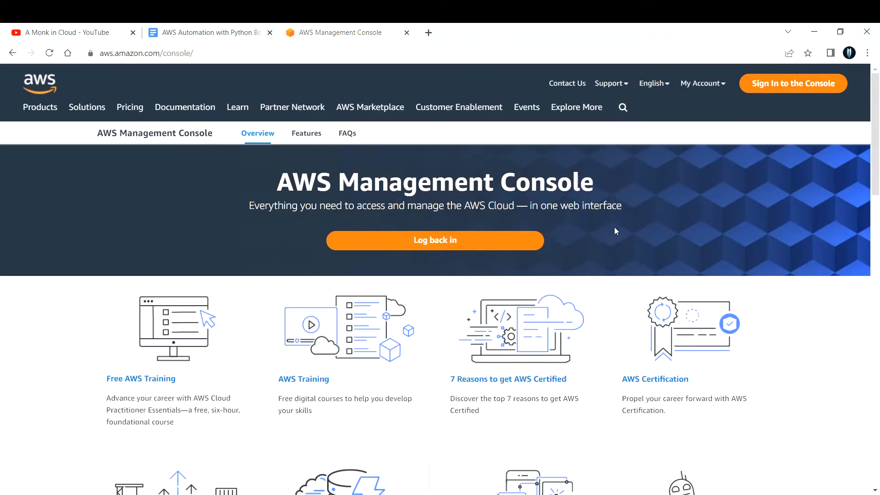
pyautogui.moveTo(649, 193)
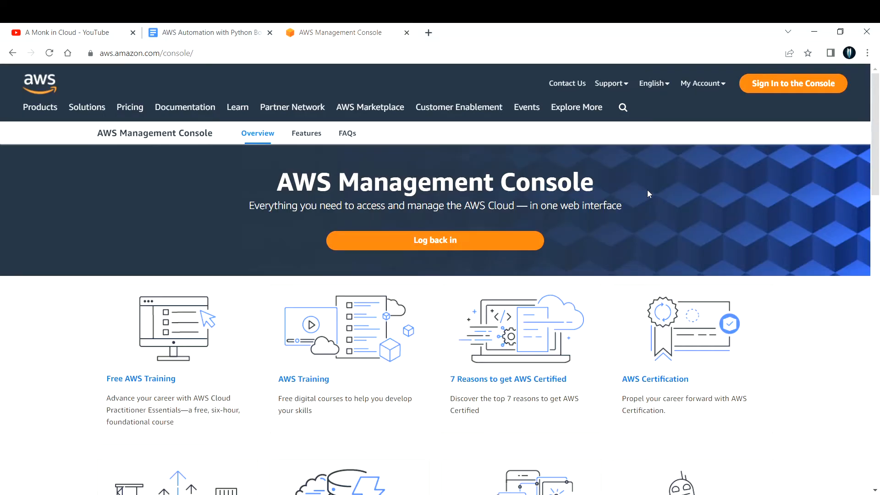
# Step: Return to the course document and work on the Pre-requisites list and playlist Note
pyautogui.click(207, 33)
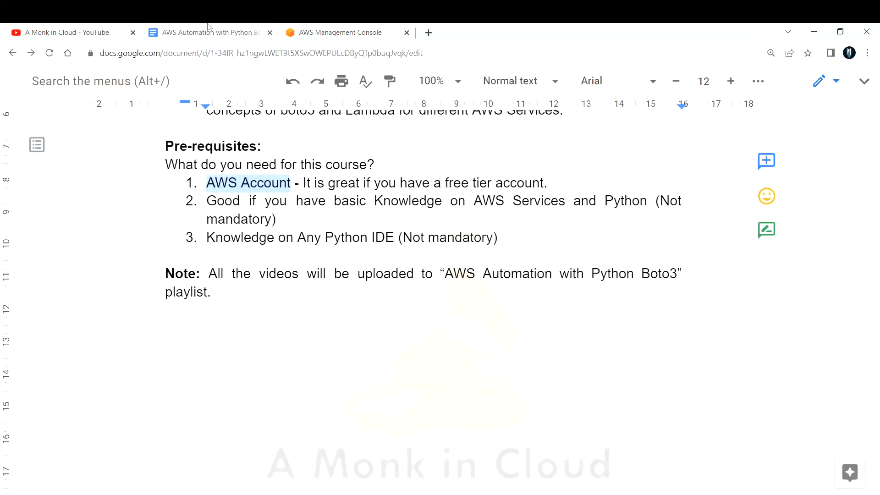
pyautogui.click(268, 223)
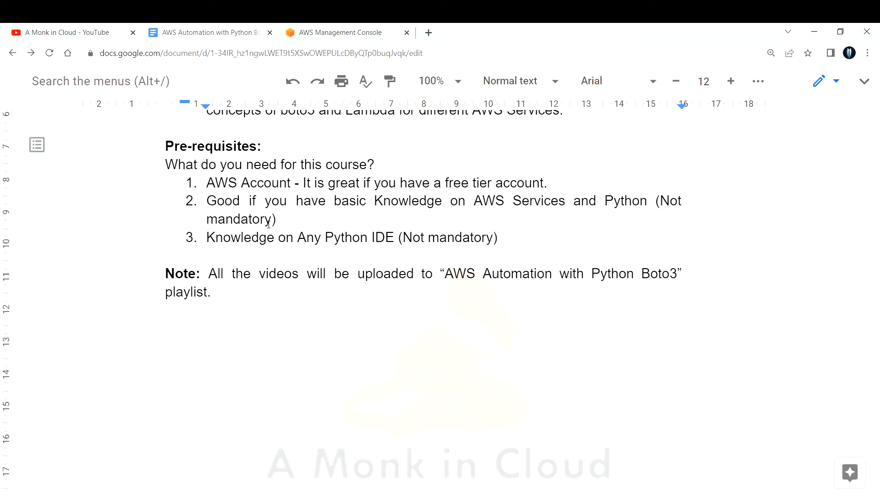
pyautogui.click(293, 237)
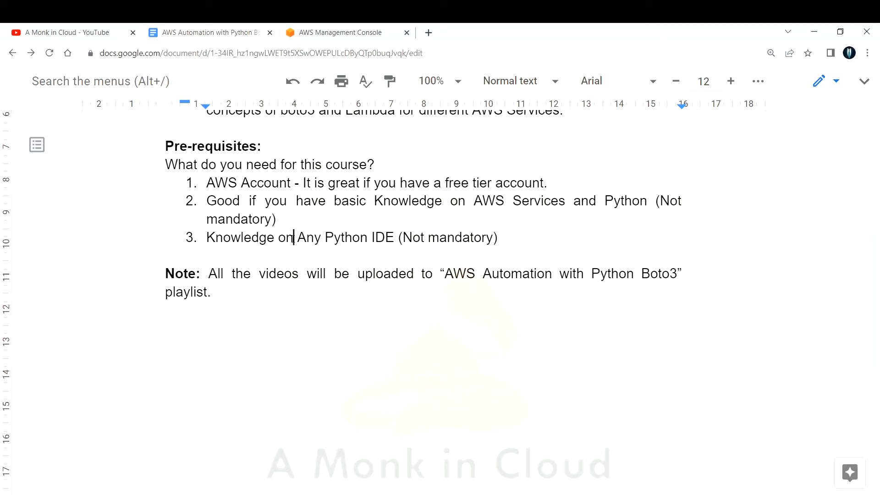
pyautogui.moveTo(269, 253)
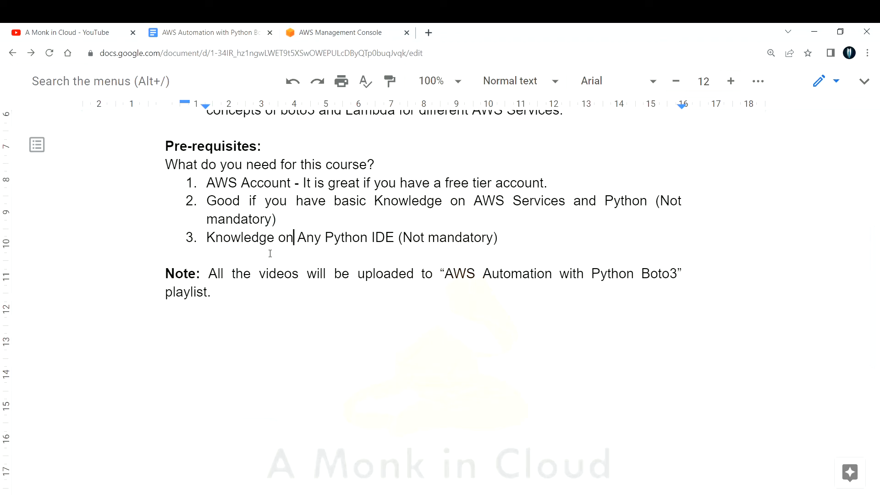
pyautogui.moveTo(447, 269)
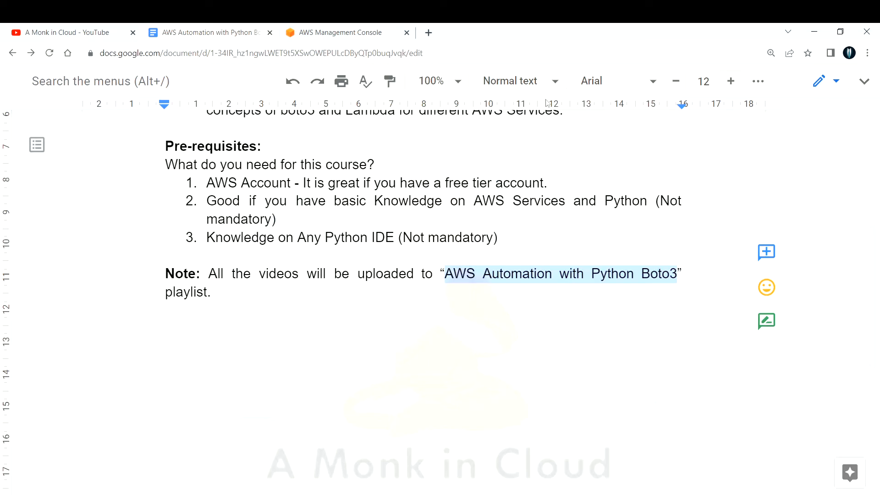
# Step: Bold 'AWS Automation with Python Boto3' in the Note line
pyautogui.click(757, 80)
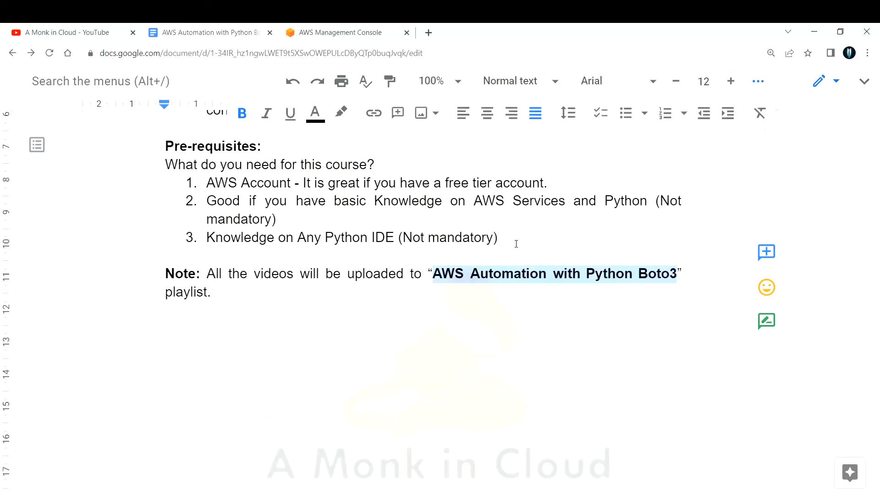
pyautogui.click(212, 292)
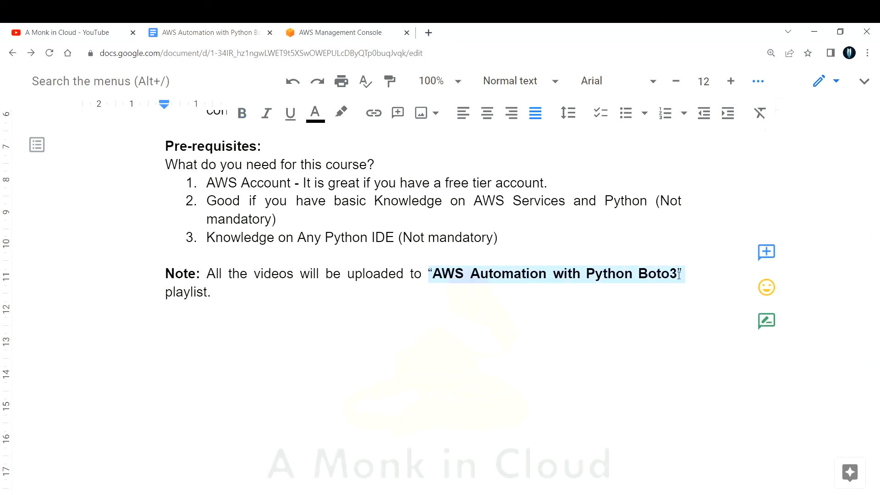
pyautogui.click(276, 292)
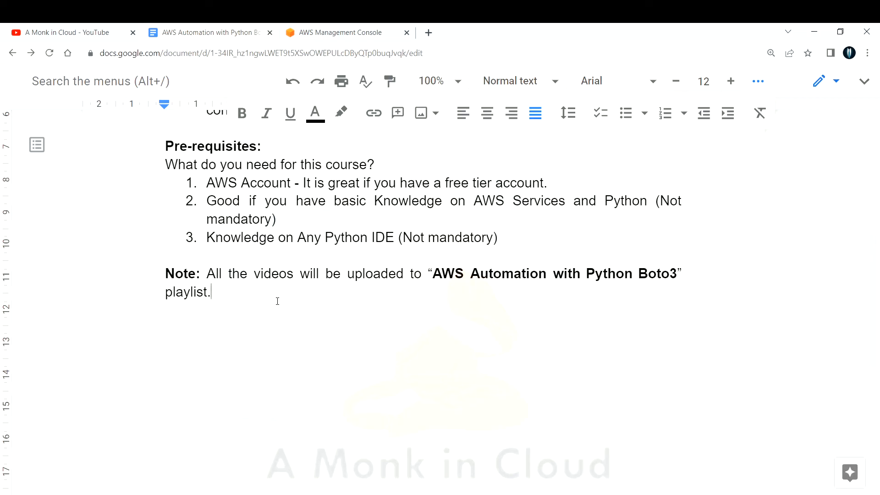
pyautogui.moveTo(769, 80)
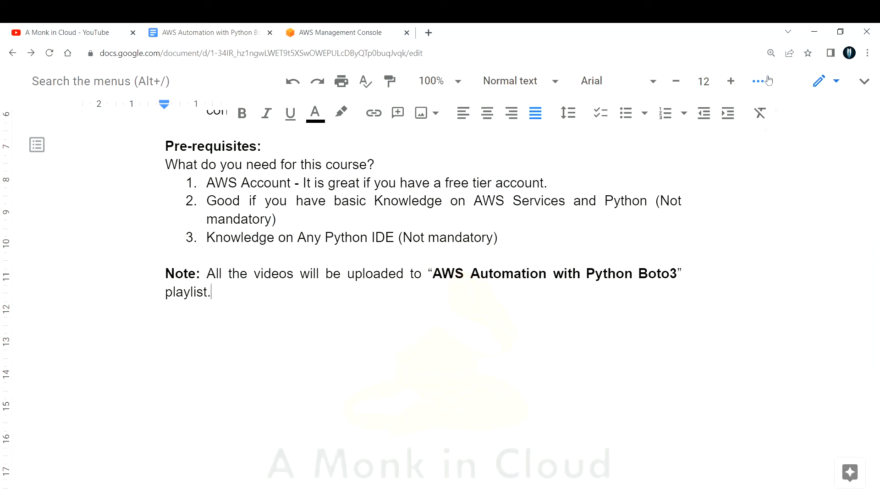
pyautogui.scroll(3)
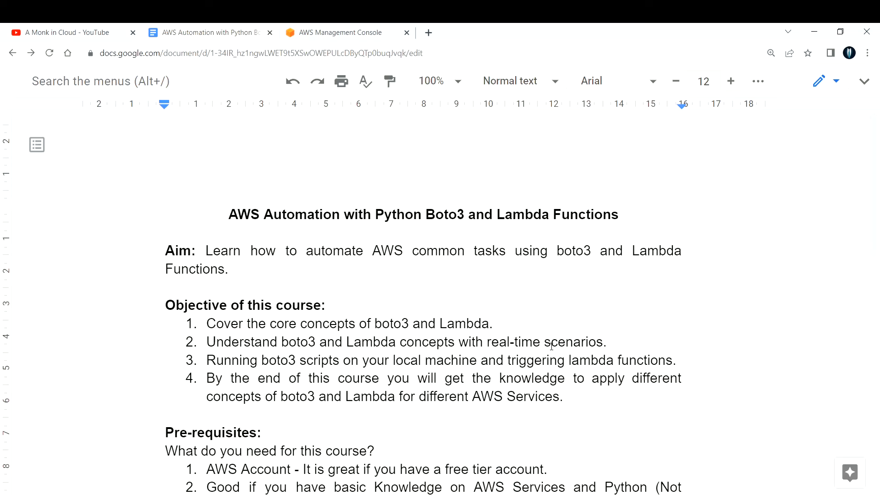
pyautogui.moveTo(458, 420)
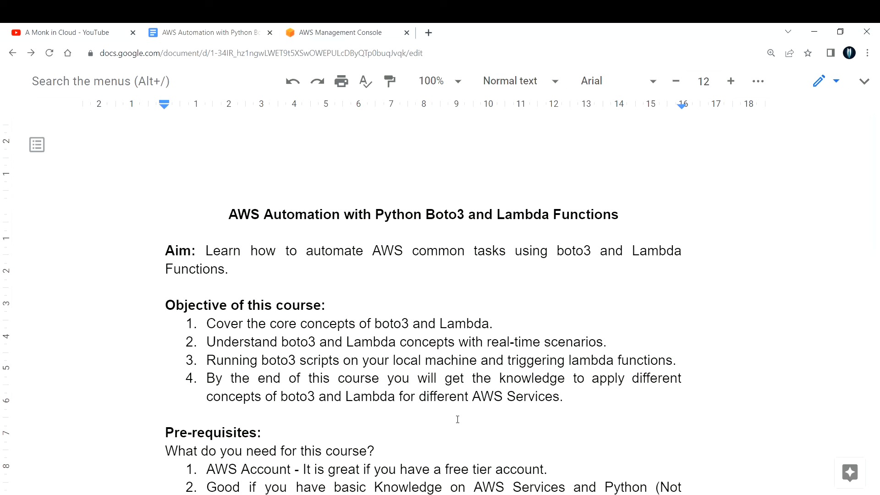
pyautogui.moveTo(294, 234)
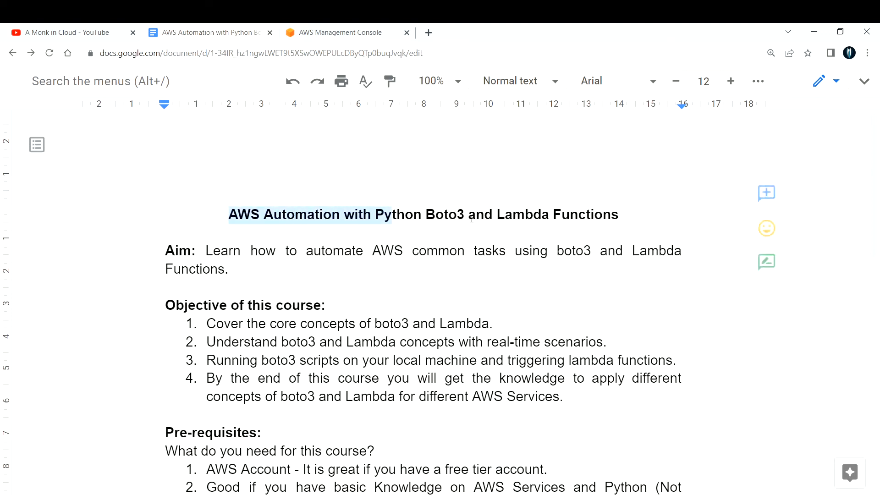
pyautogui.scroll(-3)
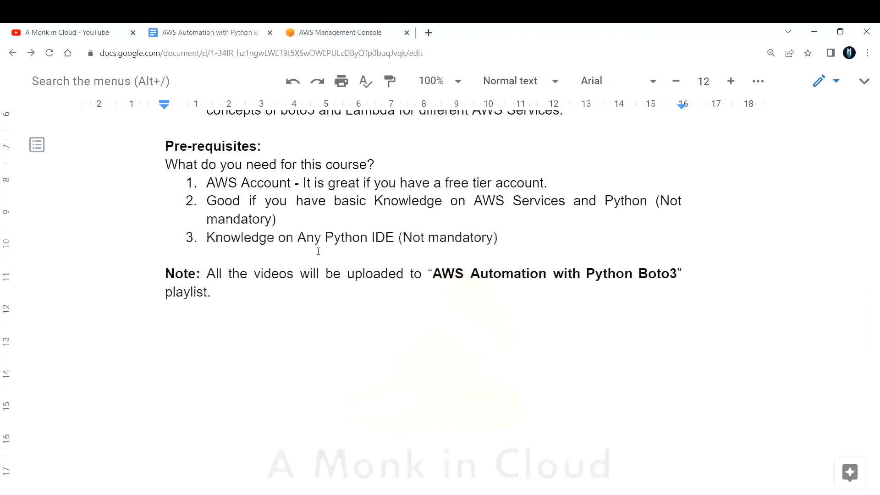
pyautogui.scroll(3)
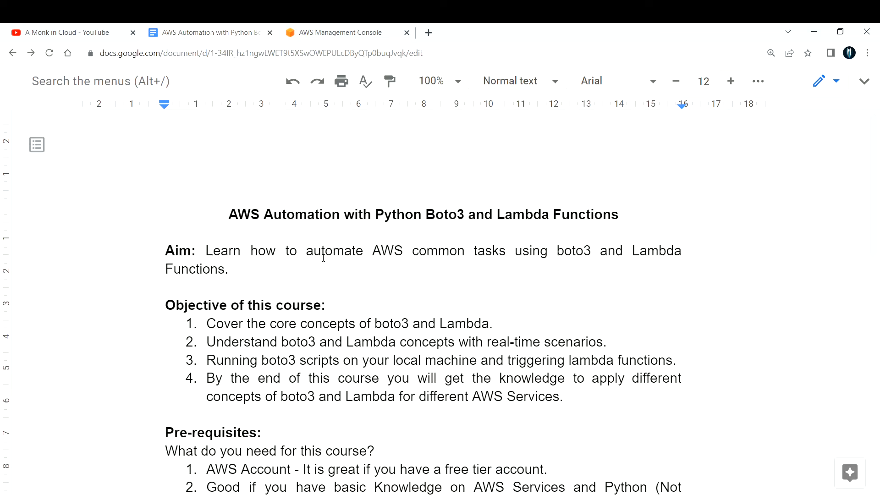
pyautogui.scroll(-3)
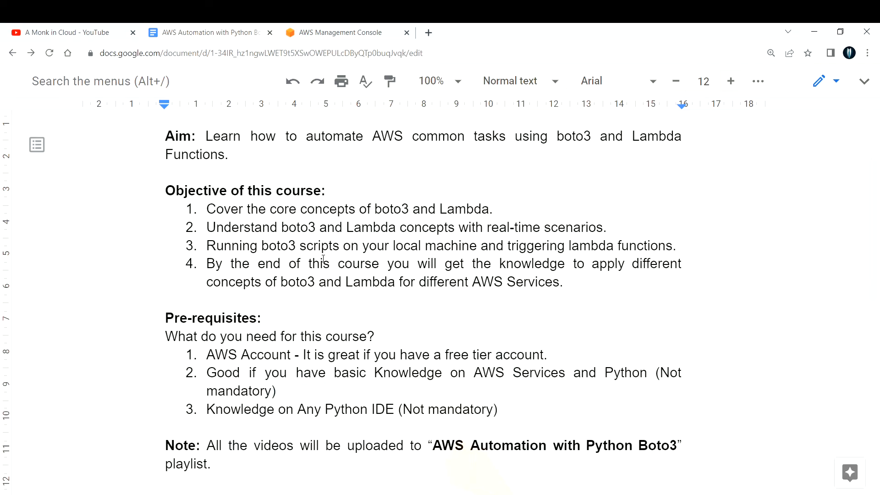
pyautogui.scroll(3)
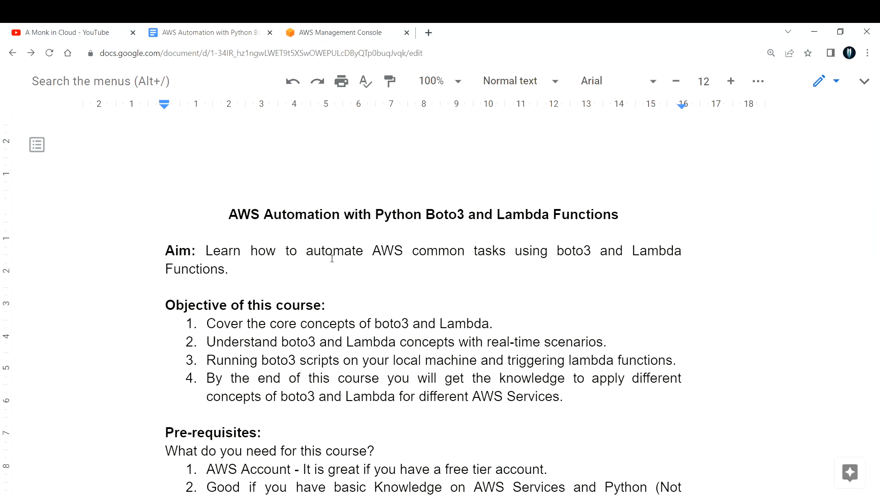